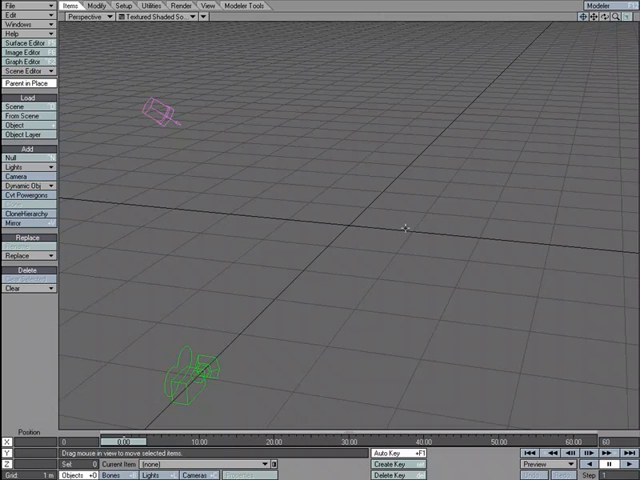
pyautogui.moveTo(415, 237)
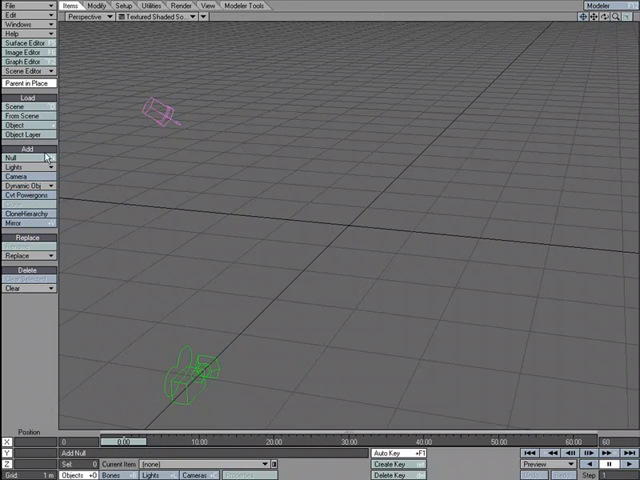
# Step: Add a null object named Light_Kit at the scene origin
pyautogui.click(11, 158)
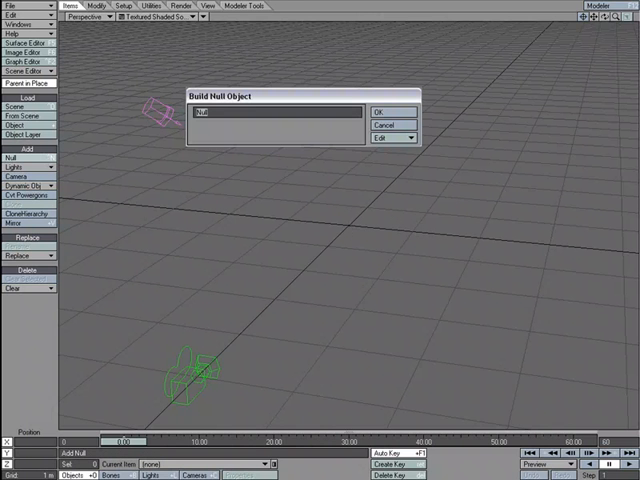
pyautogui.write('Light_')
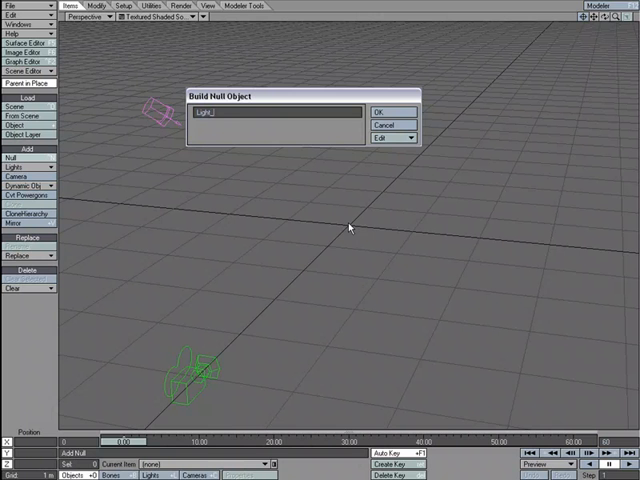
pyautogui.click(388, 110)
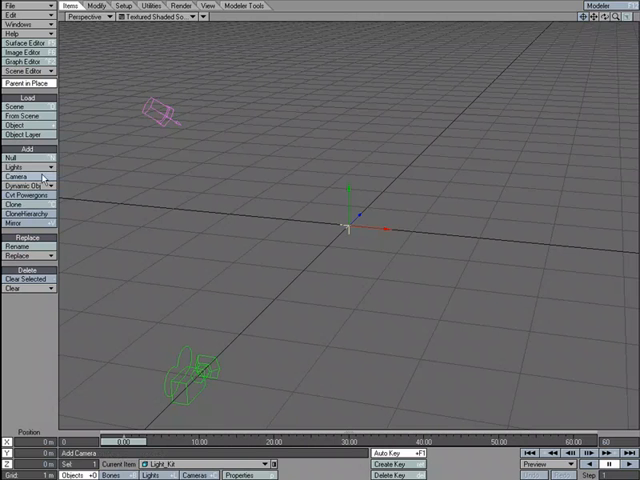
# Step: Add four lights, Light (1) to Light (4), and spread them around the Light_Kit null
pyautogui.click(26, 166)
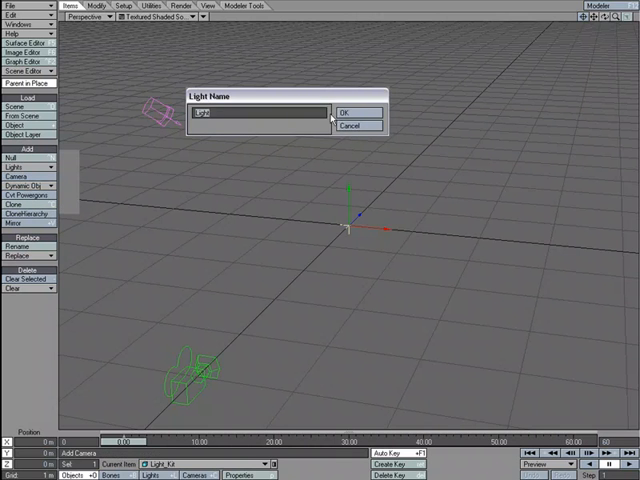
pyautogui.click(344, 110)
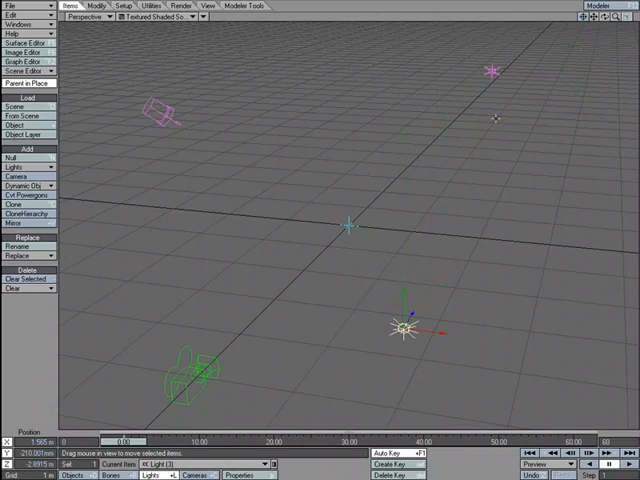
pyautogui.click(25, 174)
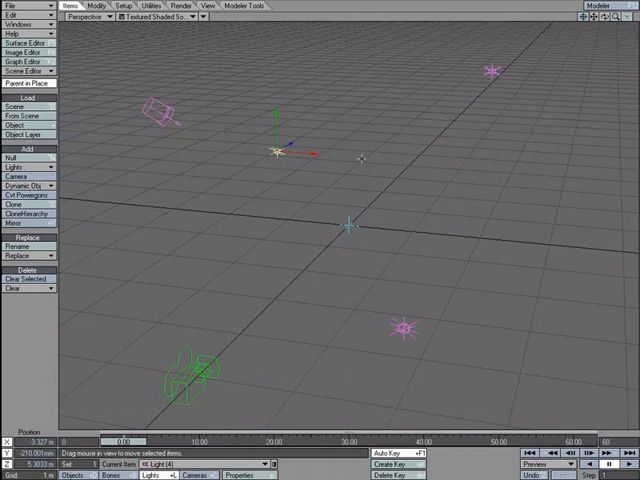
pyautogui.click(27, 61)
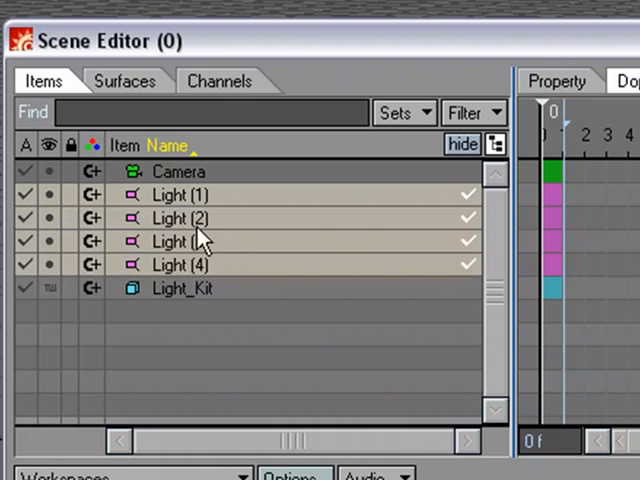
# Step: Parent Light (1) through Light (4) under the Light_Kit null in the Scene Editor
pyautogui.click(183, 288)
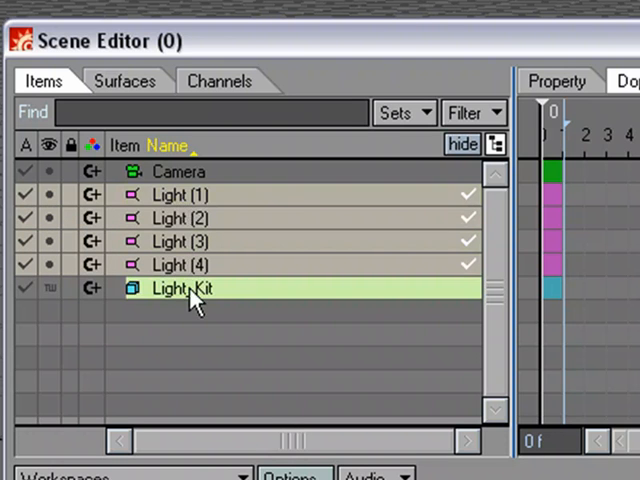
pyautogui.click(187, 288)
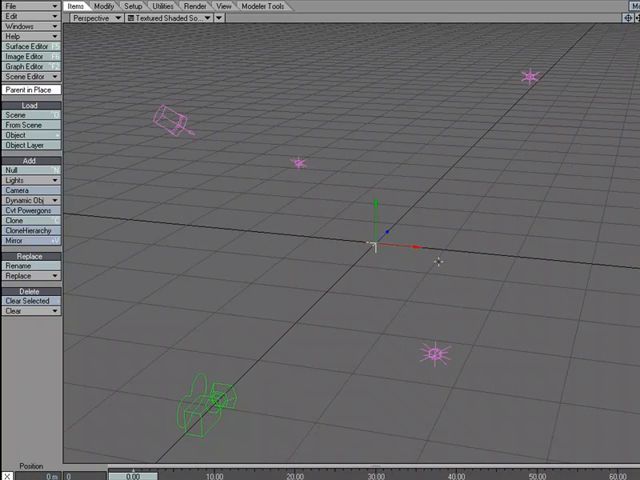
# Step: Save the rig scene under the new name Light_Kit.lws
pyautogui.click(12, 5)
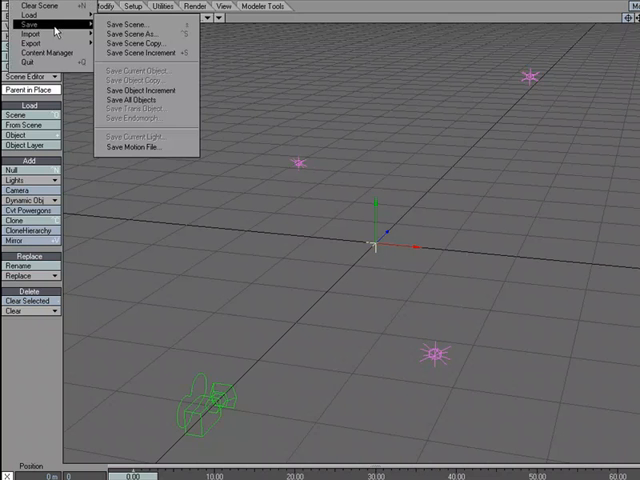
pyautogui.moveTo(140, 25)
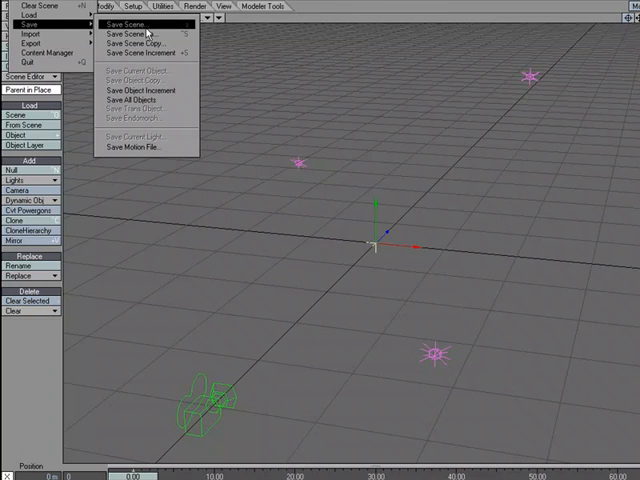
pyautogui.click(131, 21)
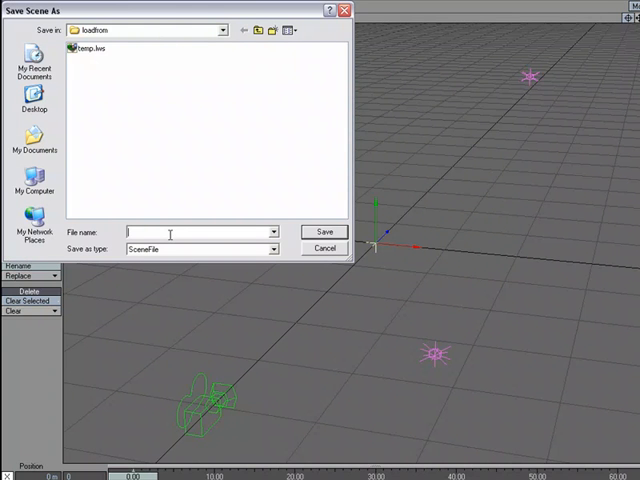
pyautogui.write('Light_')
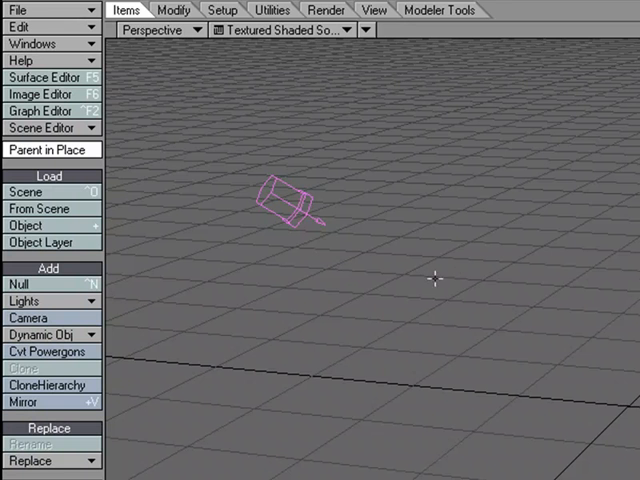
# Step: In a cleared scene, list Light_Kit.lws's items via Load From Scene
pyautogui.click(40, 208)
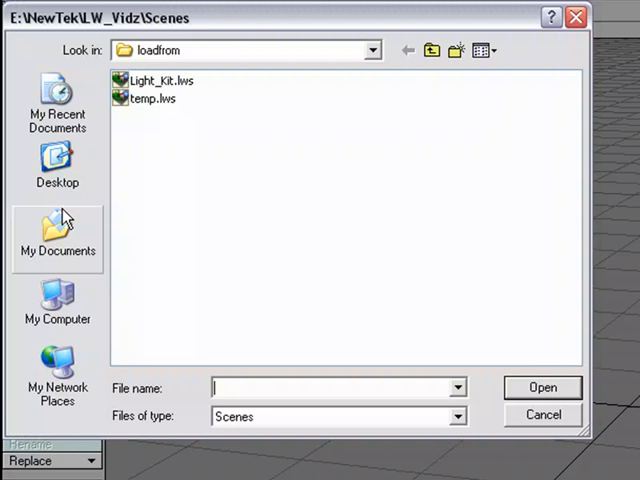
pyautogui.click(155, 79)
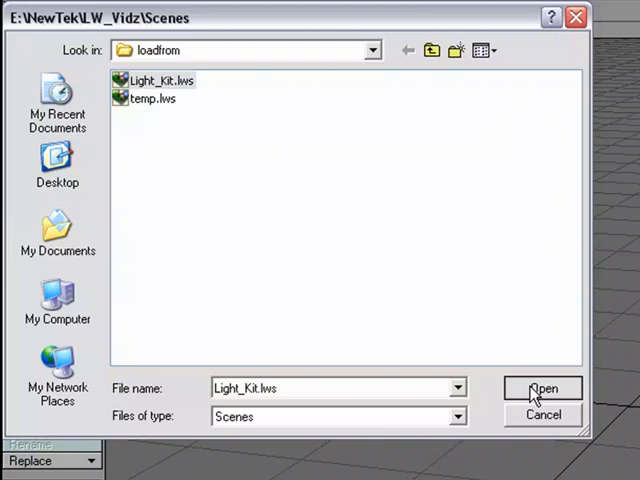
pyautogui.click(543, 388)
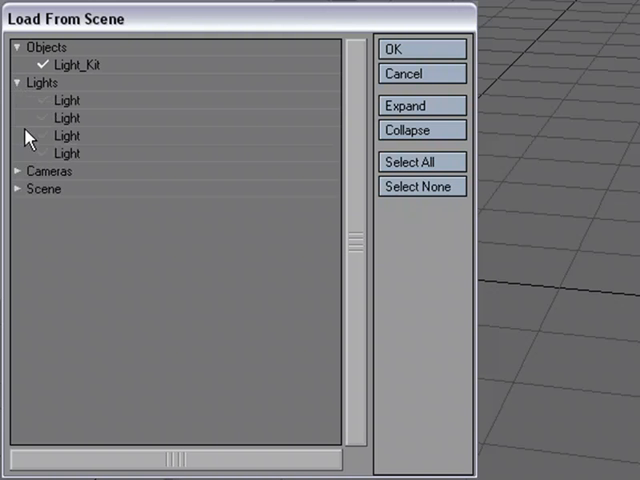
# Step: Load the Light_Kit null and its four lights into the current scene
pyautogui.click(18, 171)
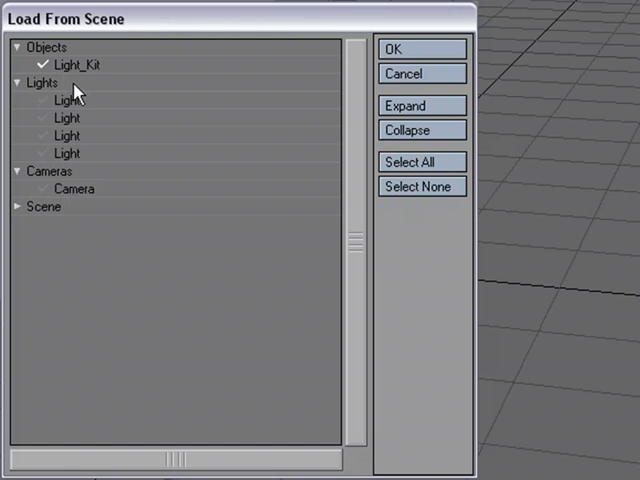
pyautogui.moveTo(95, 70)
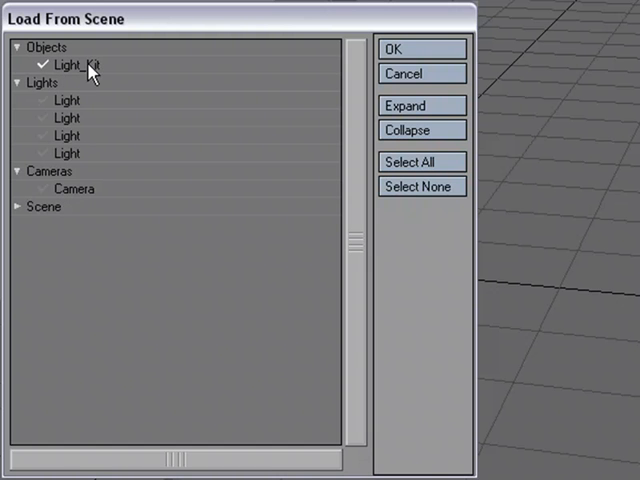
pyautogui.moveTo(97, 72)
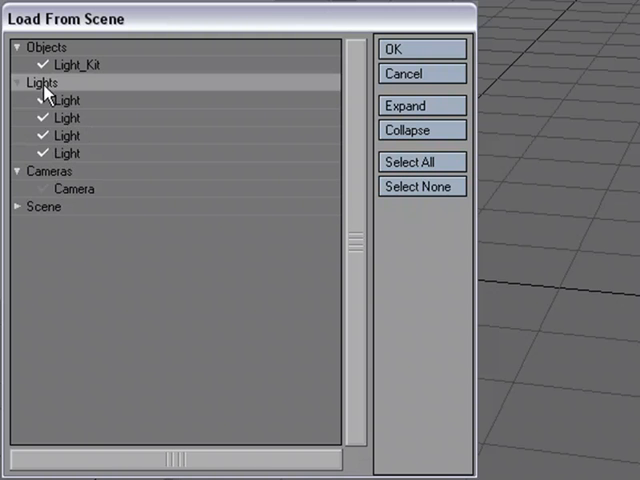
pyautogui.moveTo(60, 171)
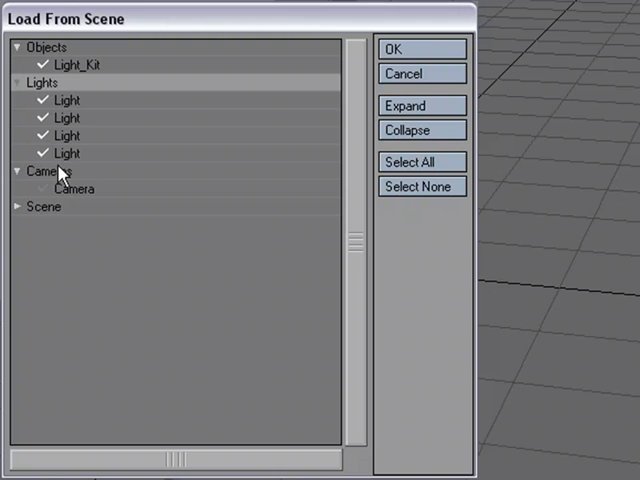
pyautogui.click(406, 48)
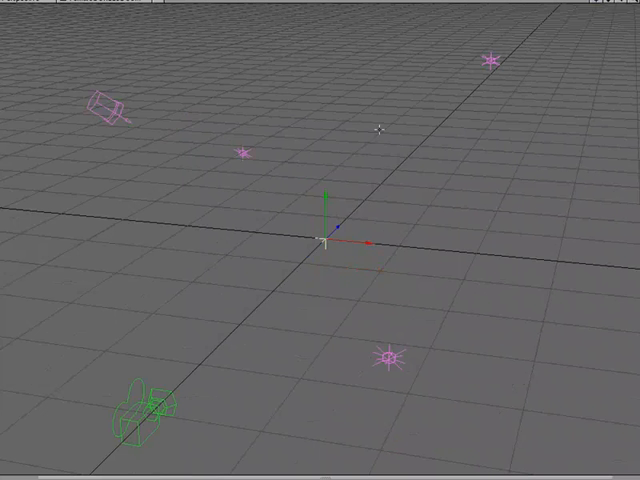
pyautogui.moveTo(330, 277)
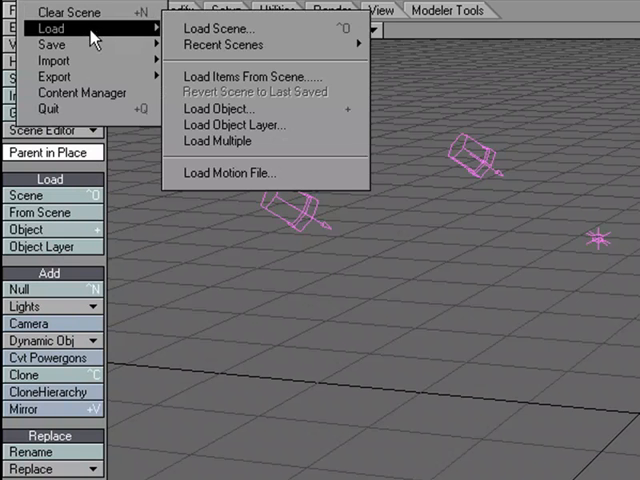
pyautogui.moveTo(240, 75)
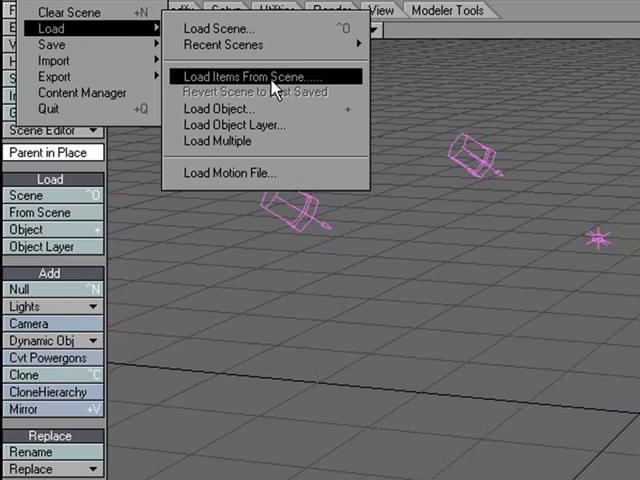
# Step: Start Load Items From Scene to bring the Light_Kit rig into this other scene
pyautogui.click(250, 75)
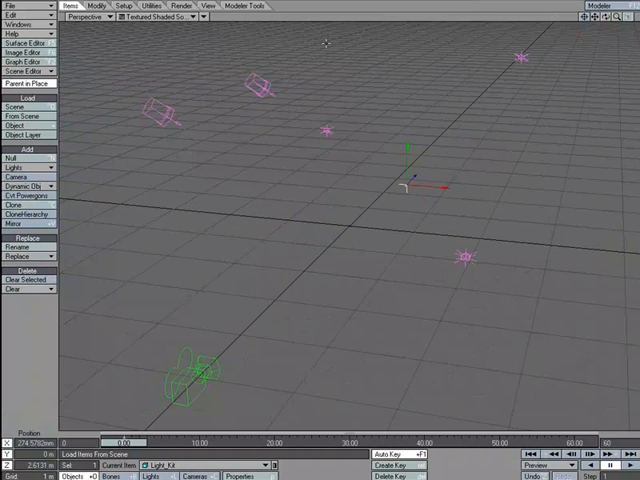
pyautogui.moveTo(331, 162)
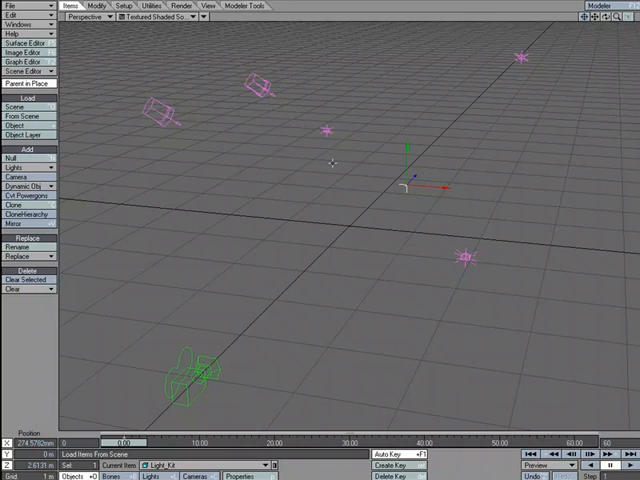